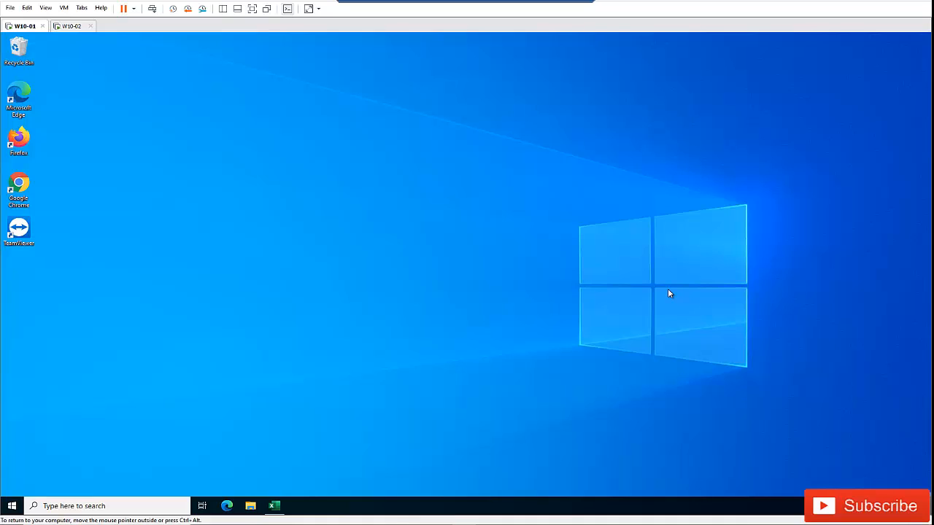
mouse_move(154, 327)
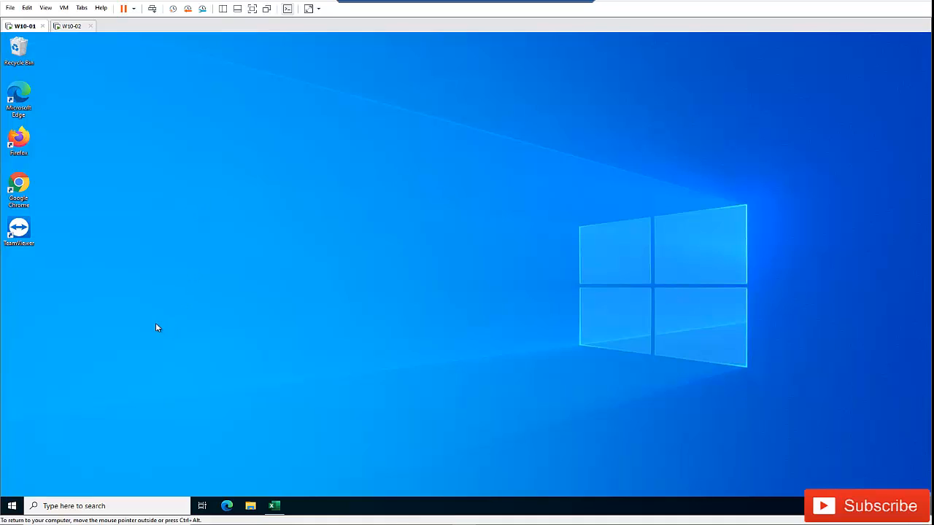
mouse_move(84, 374)
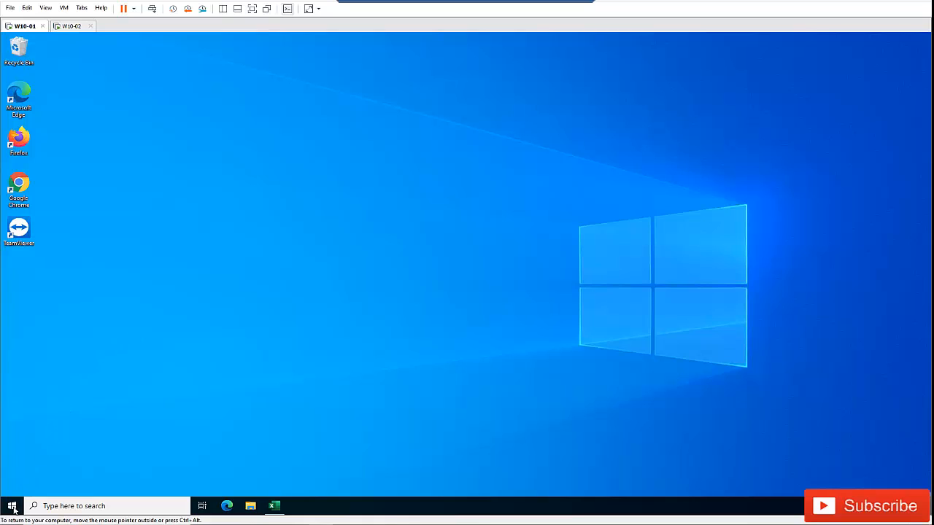
Step: Launch Control Panel from taskbar search and go to the System information page
type("control")
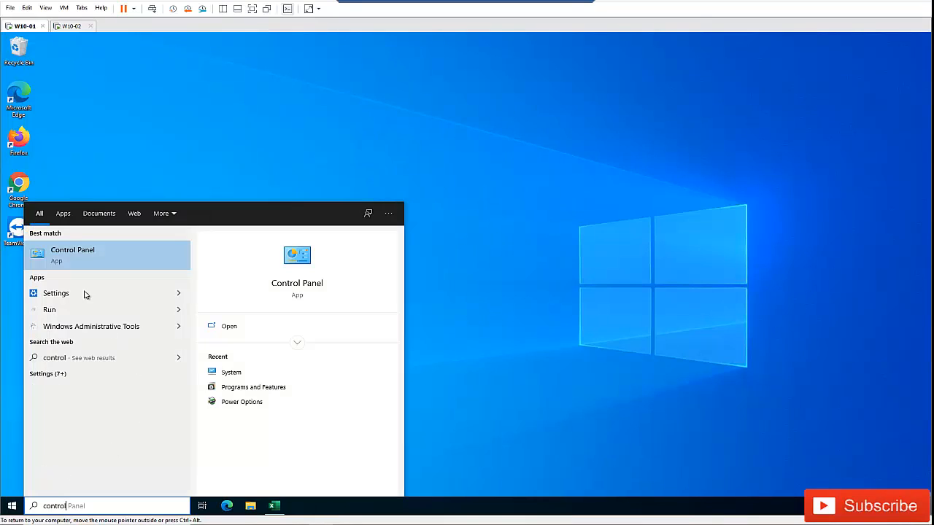
left_click(73, 254)
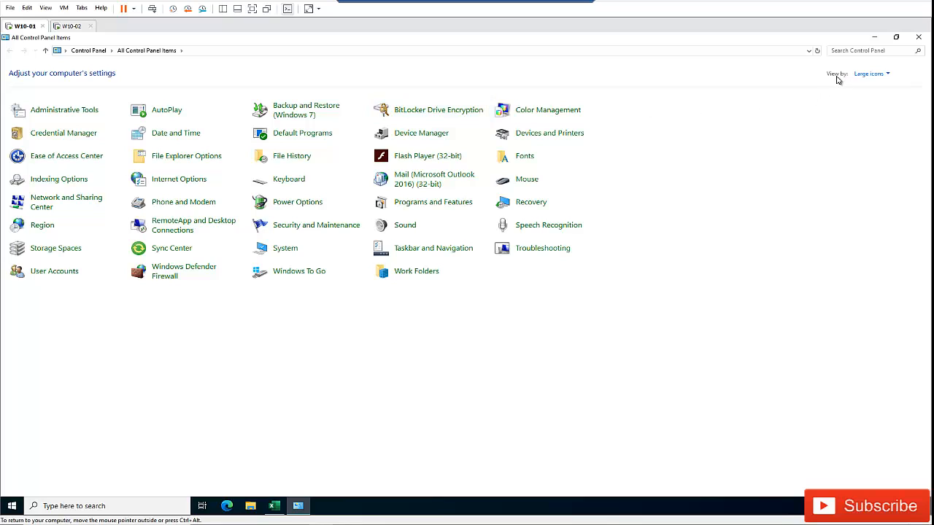
left_click(869, 73)
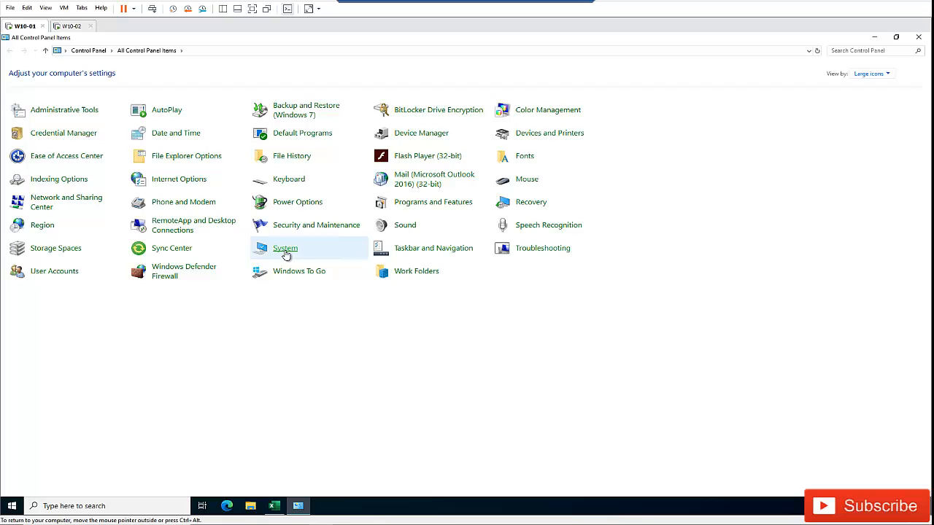
left_click(286, 249)
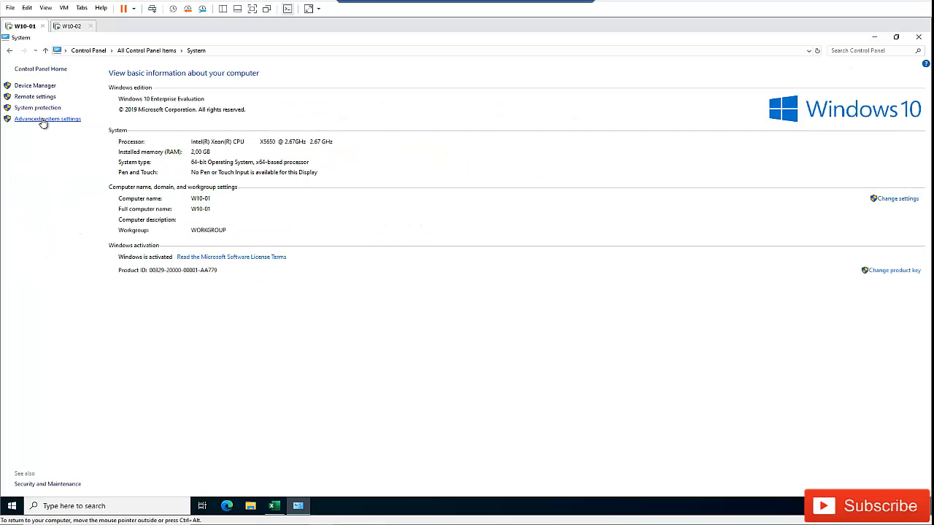
left_click(47, 119)
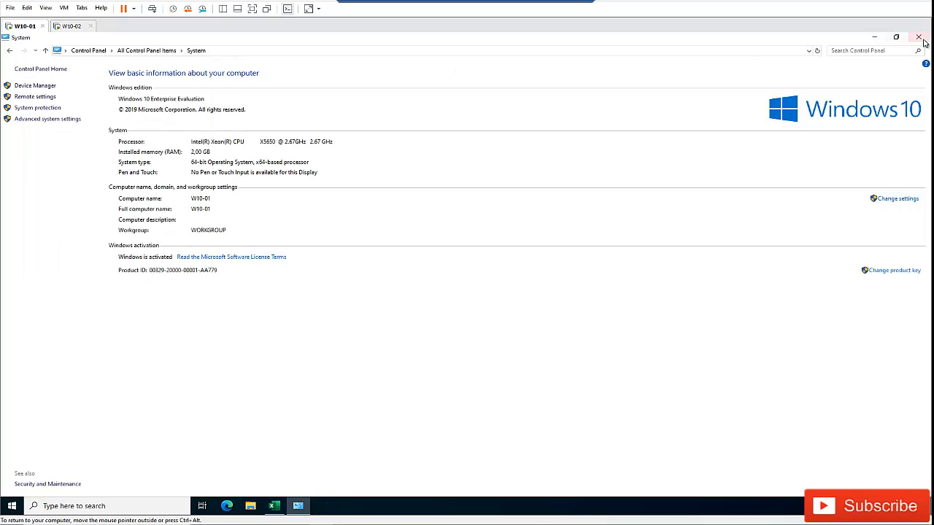
left_click(919, 38)
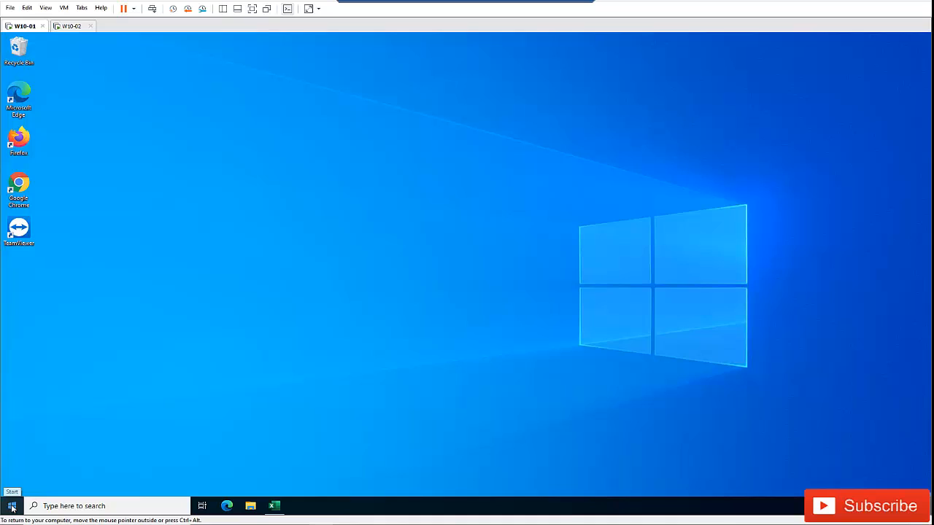
right_click(11, 506)
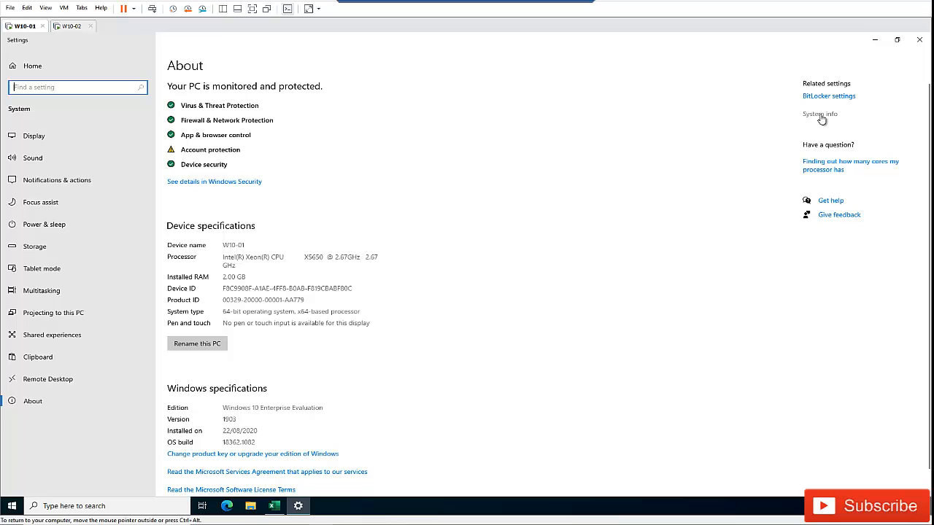
left_click(820, 114)
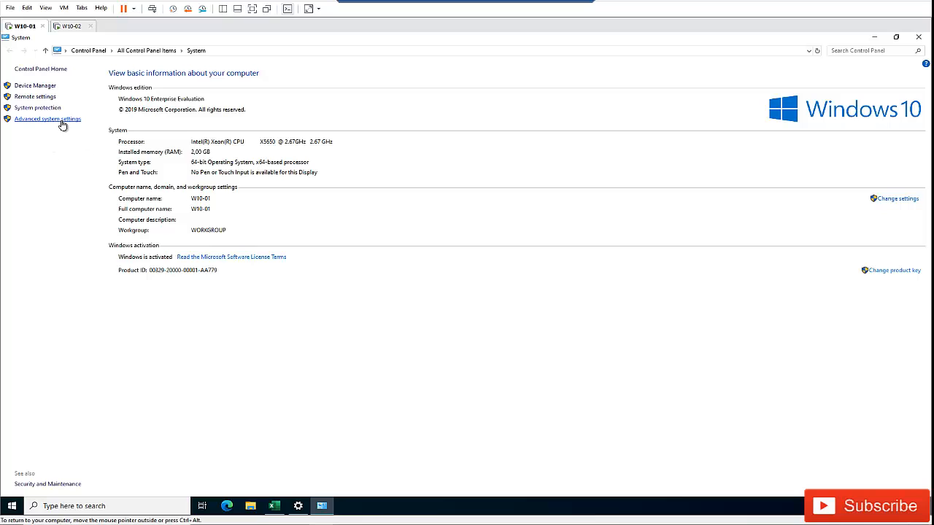
Step: In System Properties Remote settings, disallow Remote Desktop and turn off Remote Assistance, then save
left_click(46, 120)
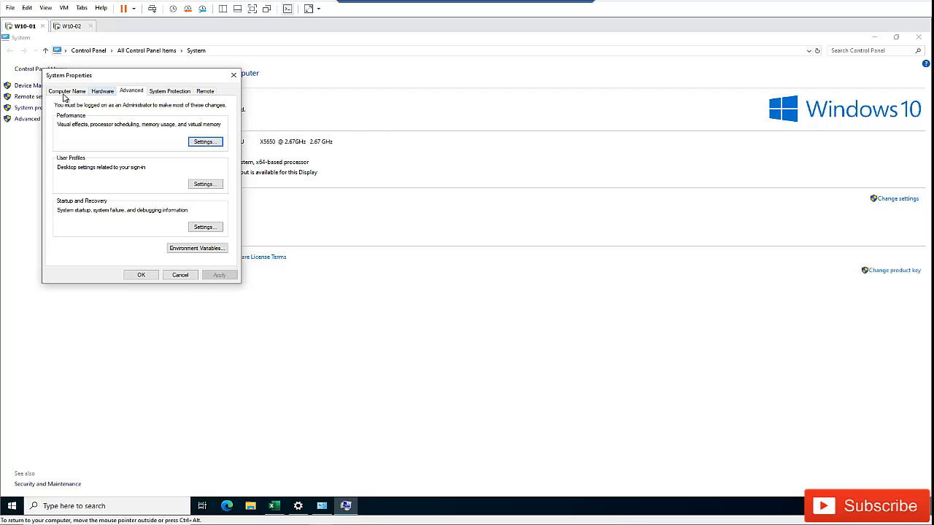
mouse_move(203, 99)
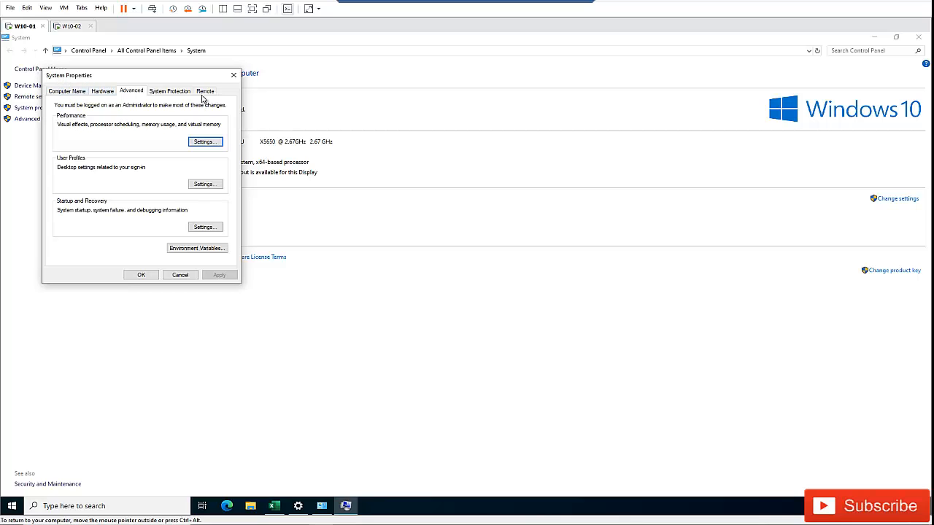
left_click(204, 91)
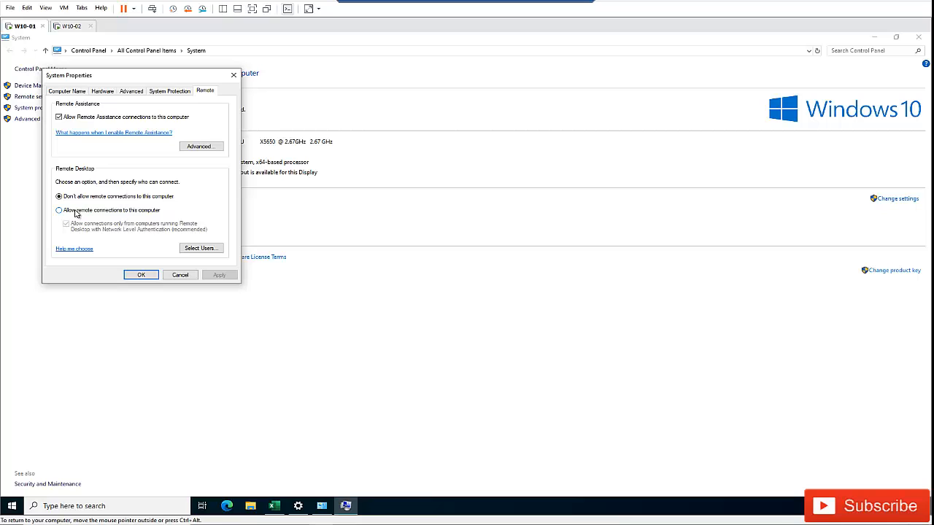
left_click(58, 210)
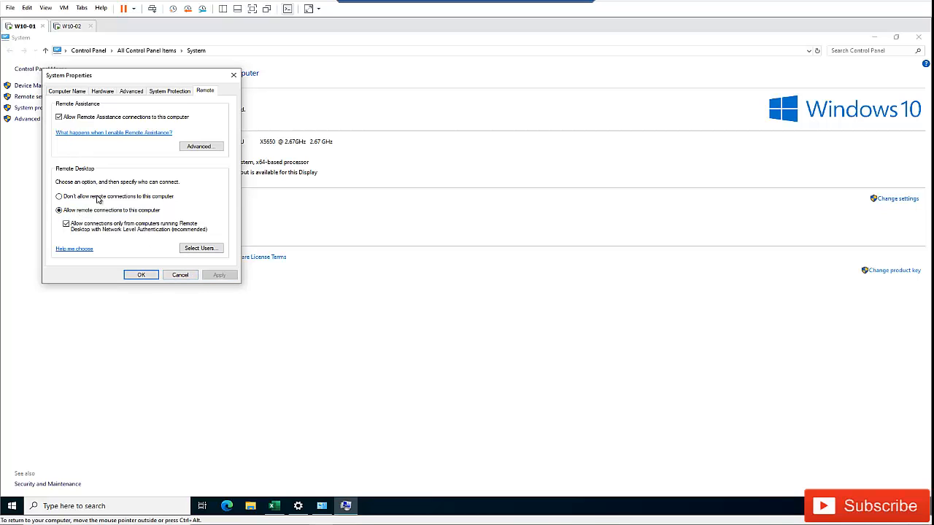
left_click(59, 196)
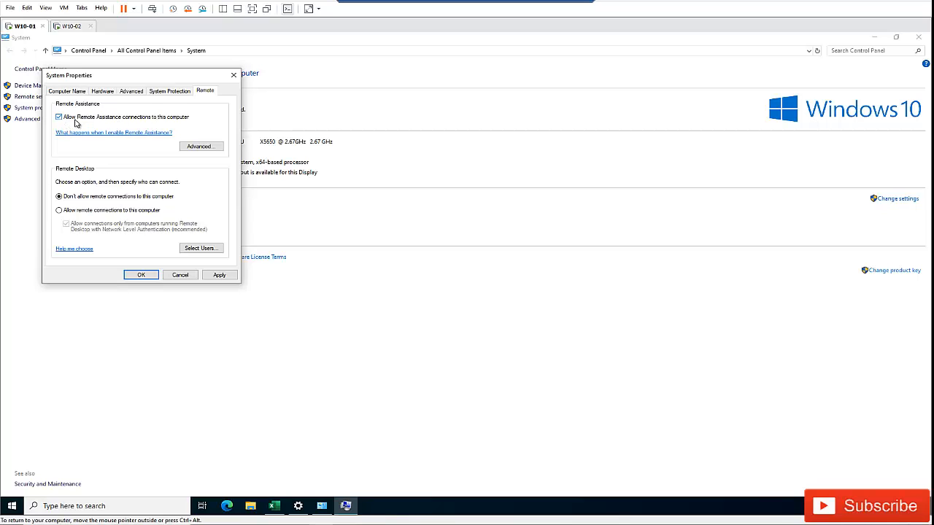
left_click(59, 117)
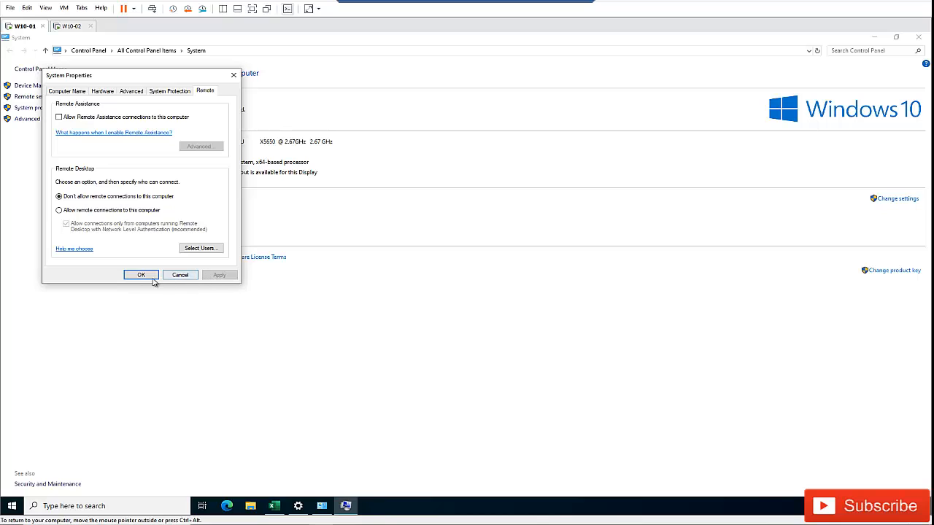
left_click(140, 275)
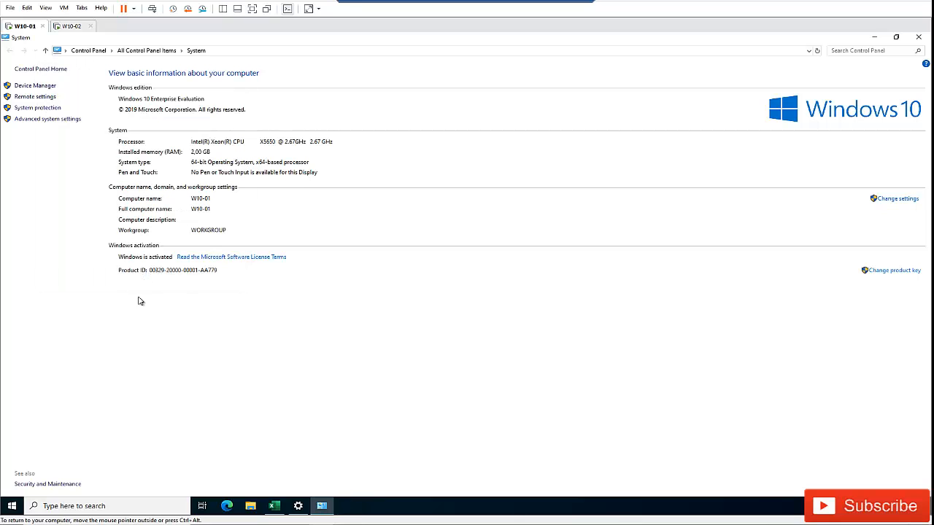
mouse_move(140, 324)
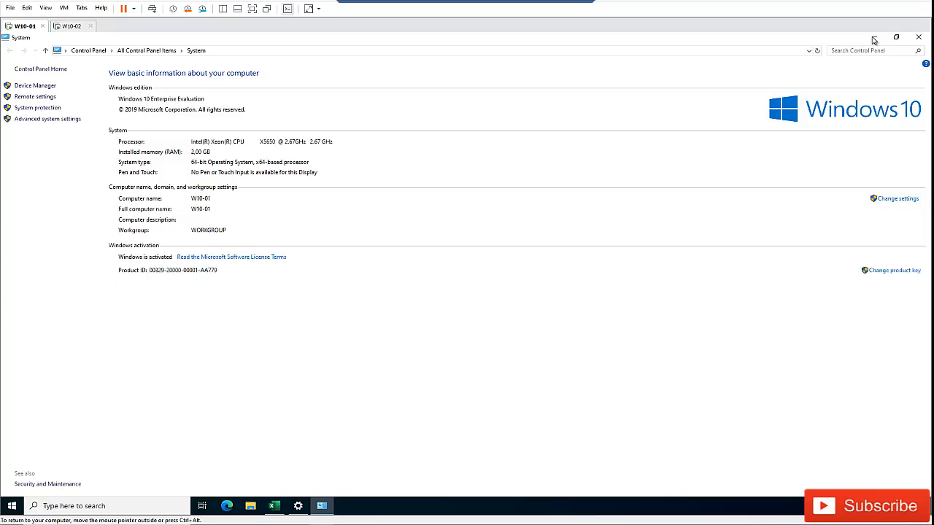
Step: Minimize the System window and the Settings About page
left_click(298, 505)
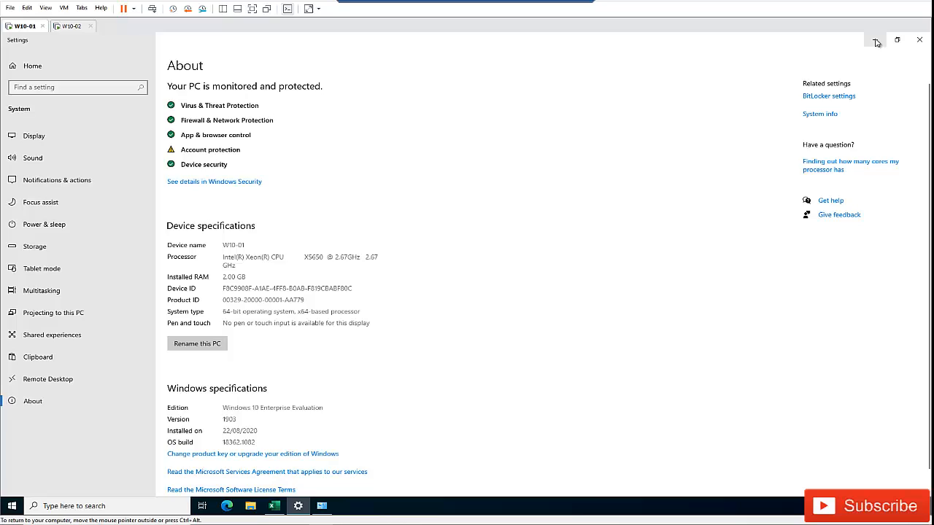
left_click(920, 40)
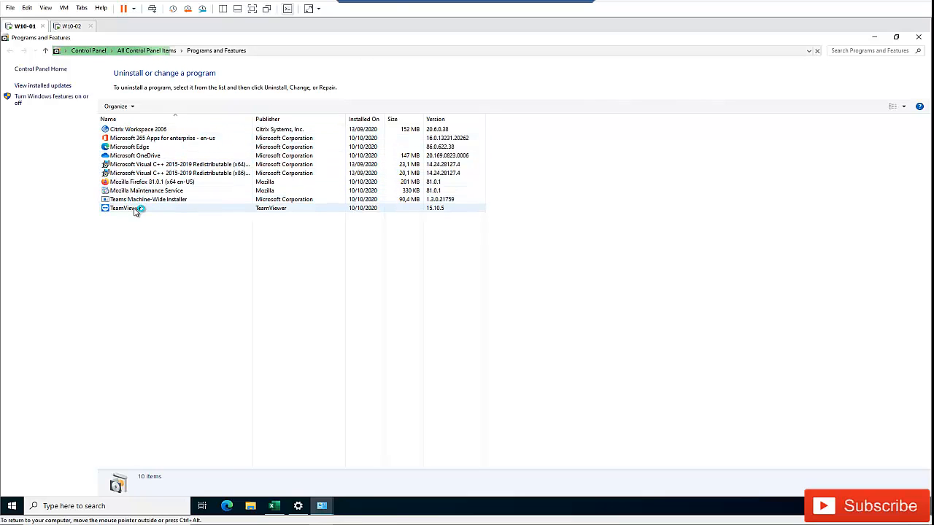
Step: Select TeamViewer in the installed programs list and close the settings window to the desktop
left_click(126, 207)
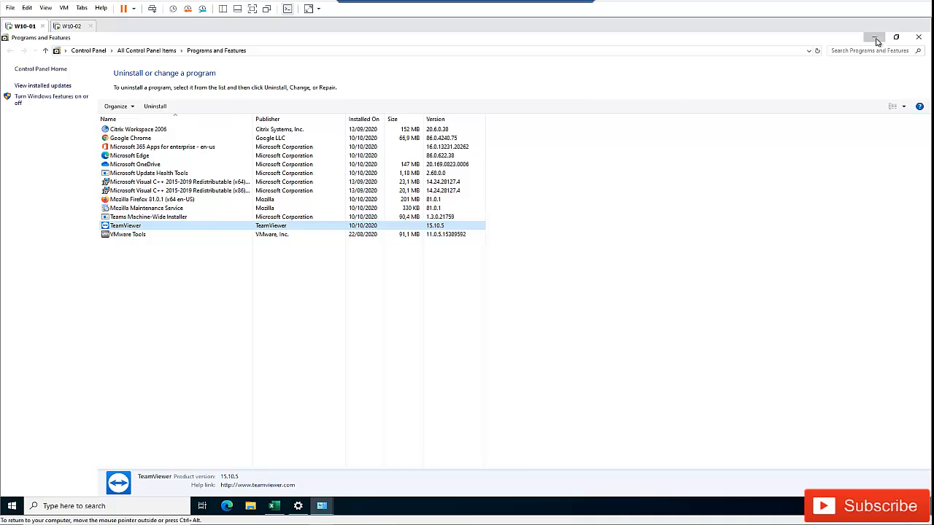
left_click(874, 38)
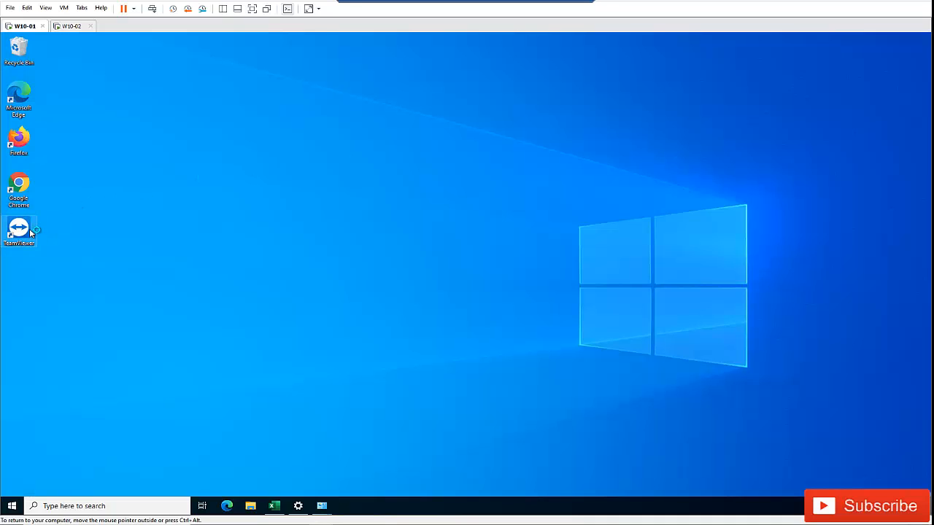
mouse_move(216, 216)
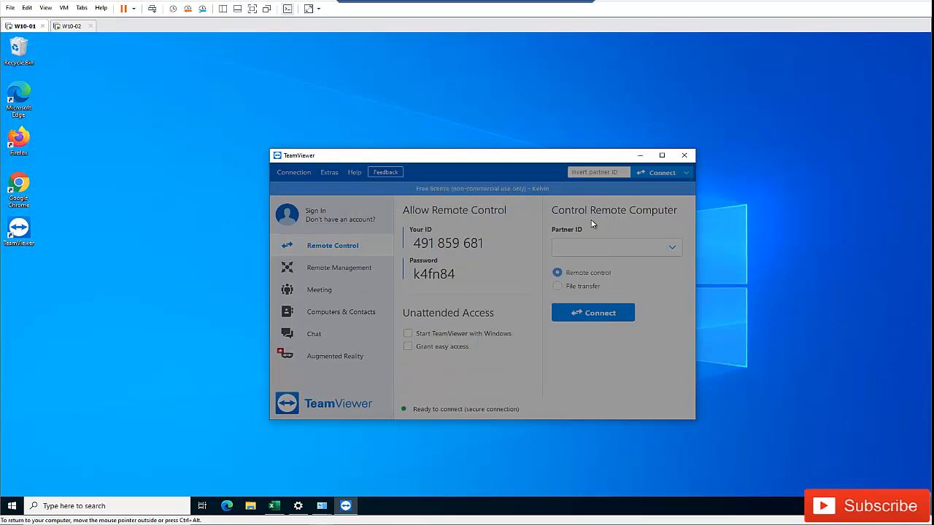
Step: Move the TeamViewer main window toward the centre of the screen
left_click_drag(435, 155, 435, 132)
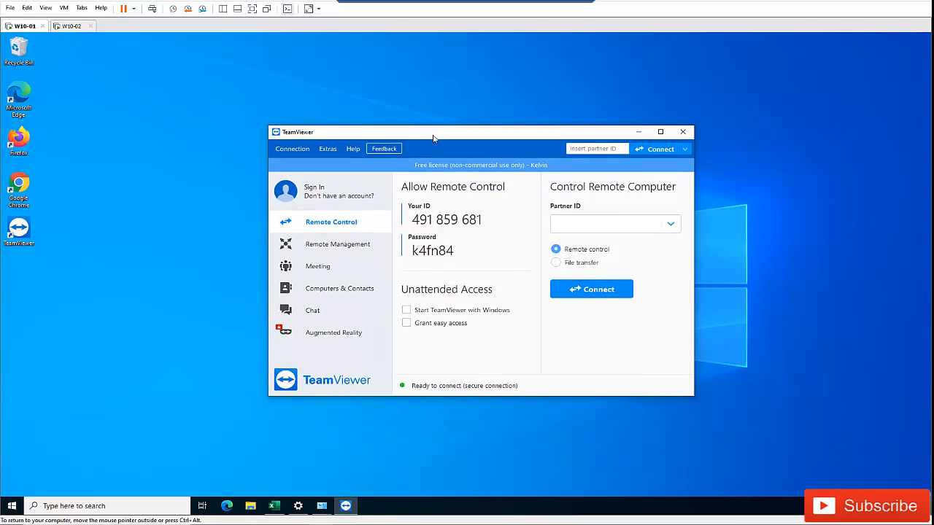
left_click(327, 137)
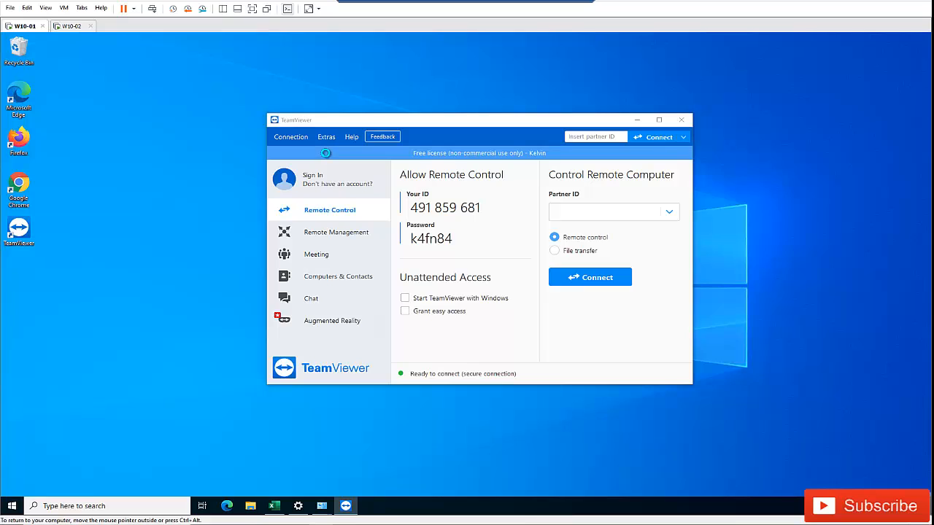
Step: Go to TeamViewer's Security options and list the Windows logon choices
left_click(326, 137)
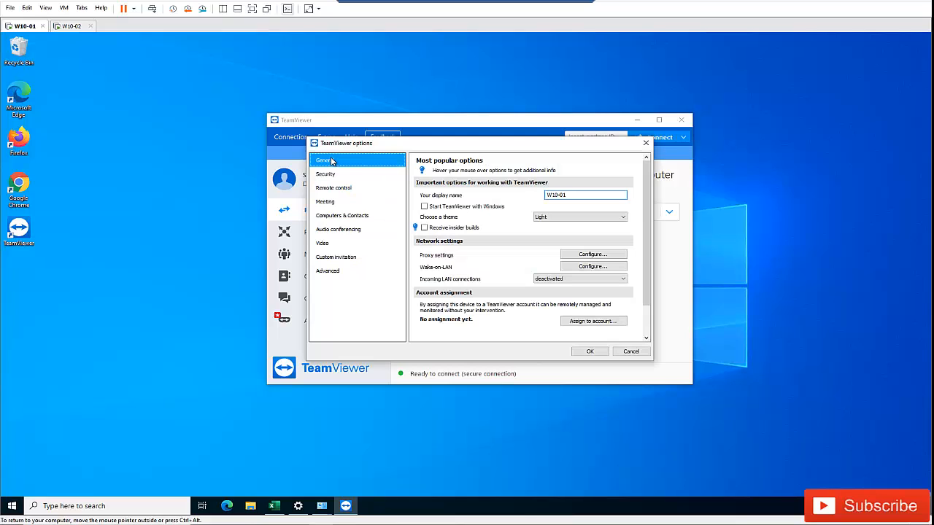
left_click(326, 173)
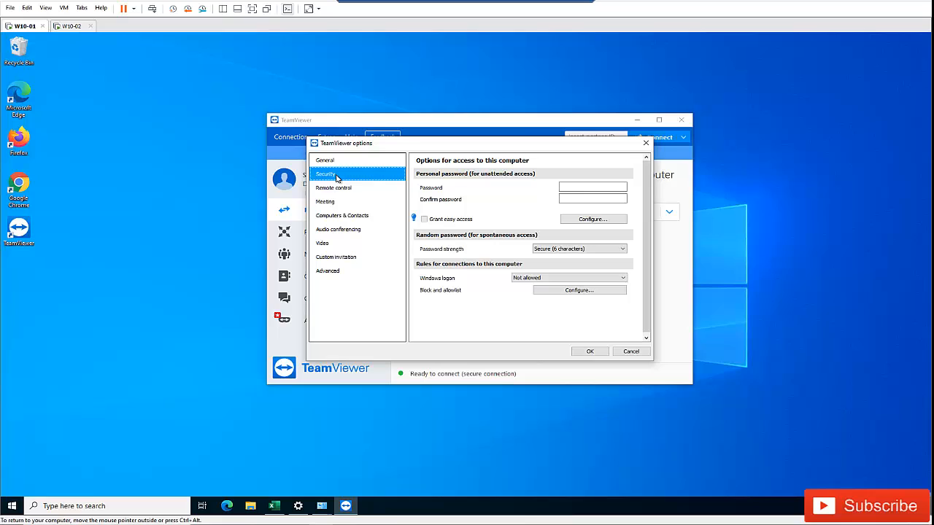
mouse_move(450, 285)
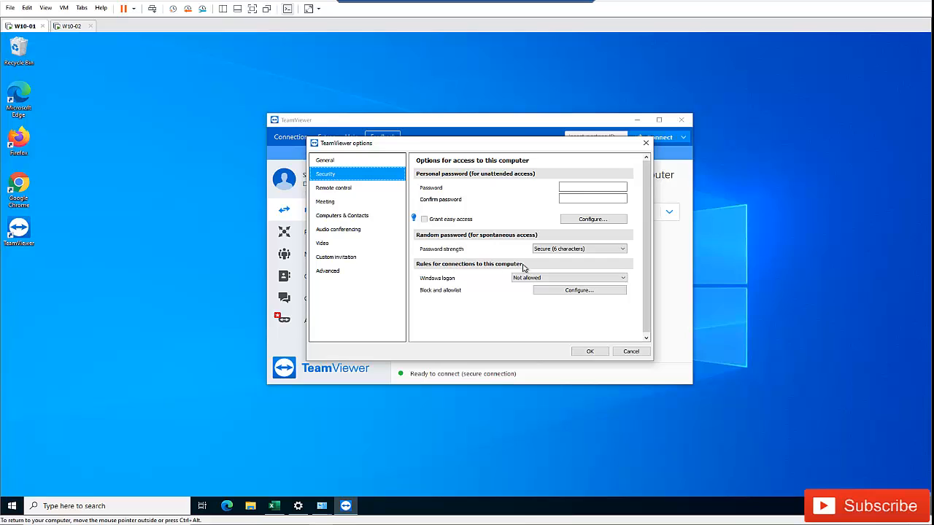
left_click(569, 277)
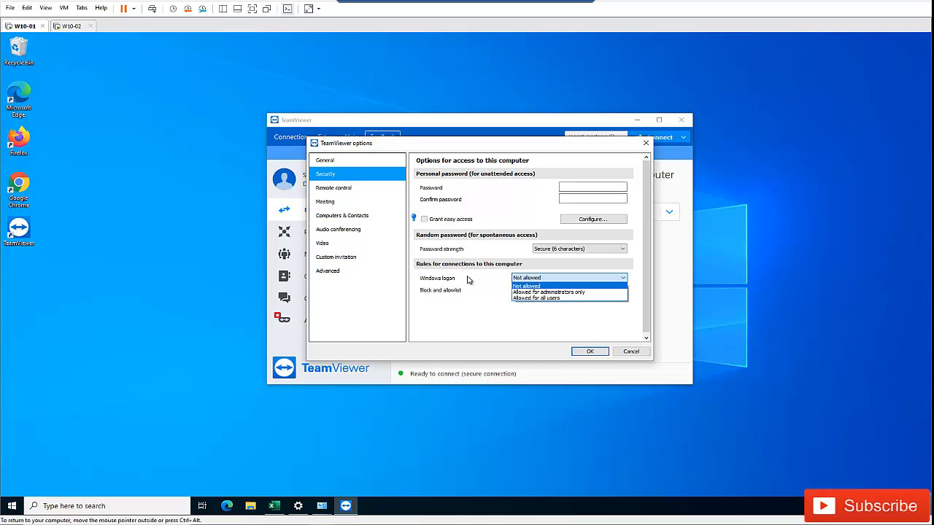
mouse_move(468, 300)
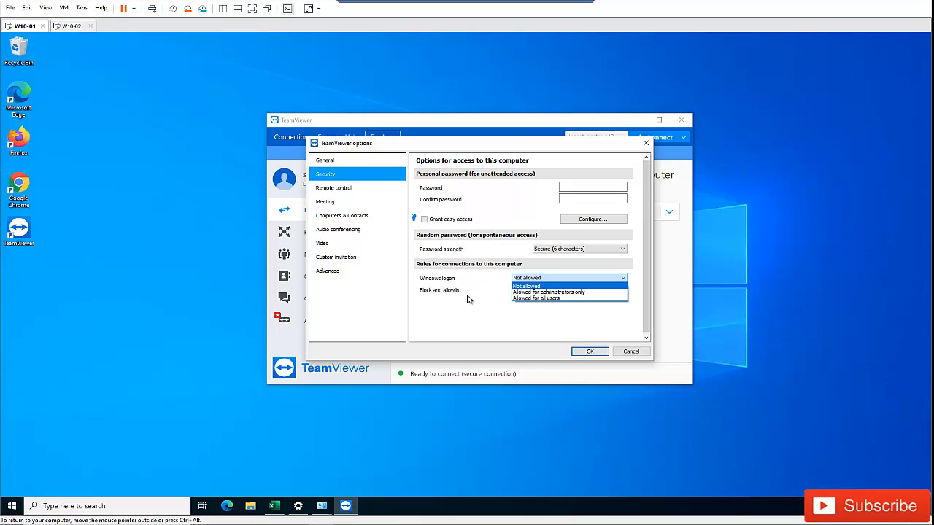
mouse_move(461, 294)
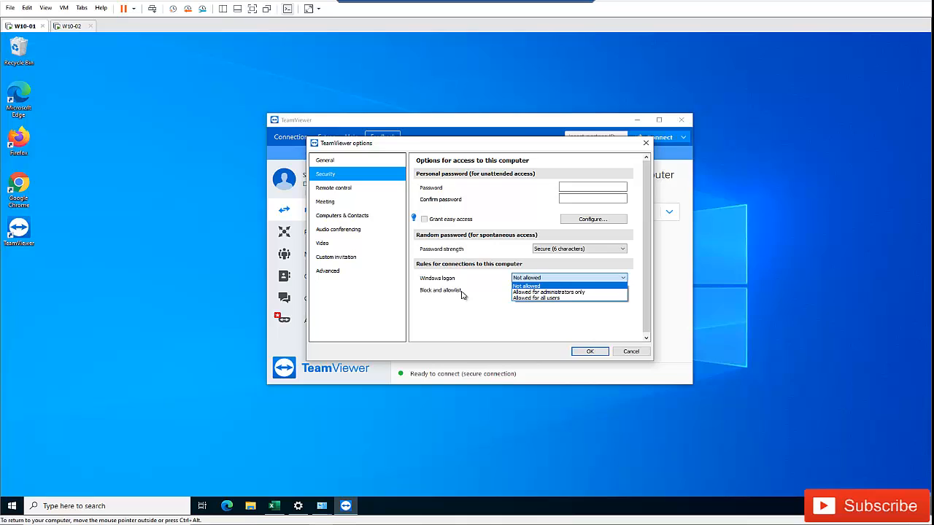
mouse_move(420, 248)
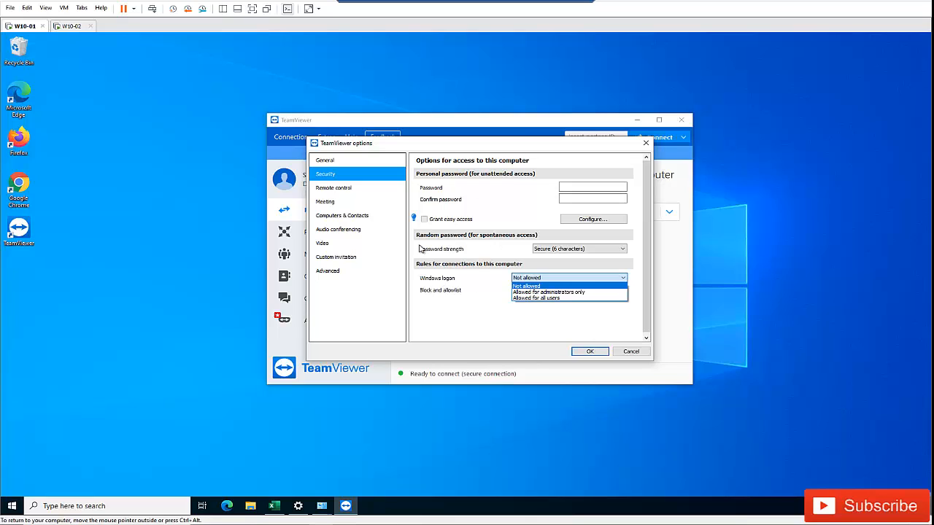
mouse_move(459, 282)
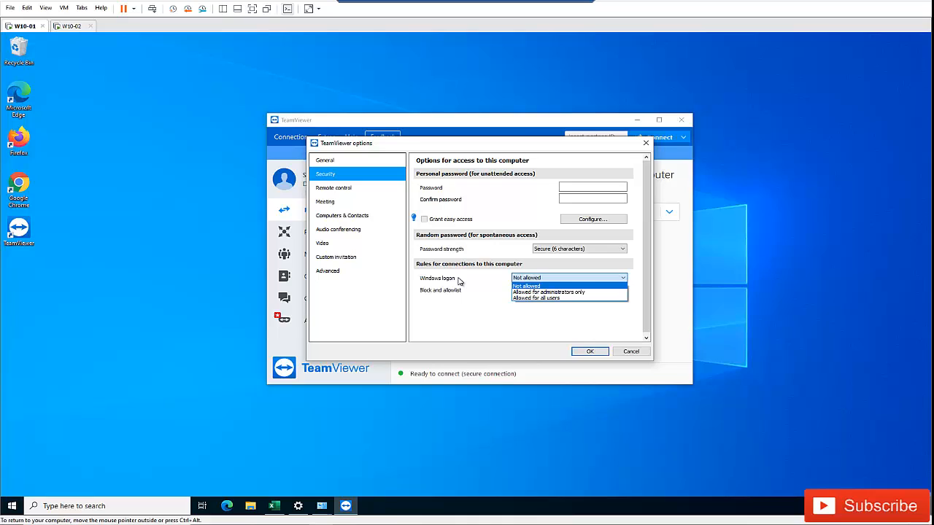
mouse_move(470, 285)
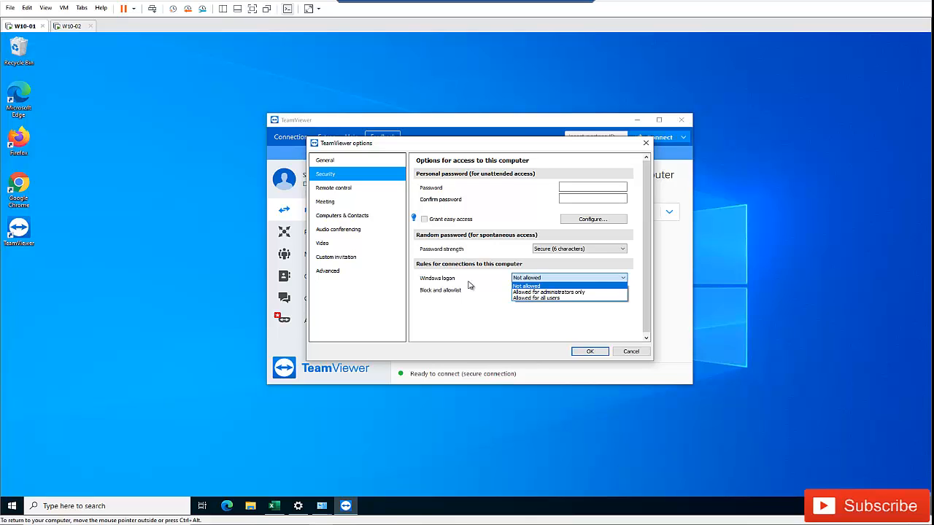
Step: Set random password strength to 8 characters, keep Windows logon at Not allowed, and apply
left_click(548, 292)
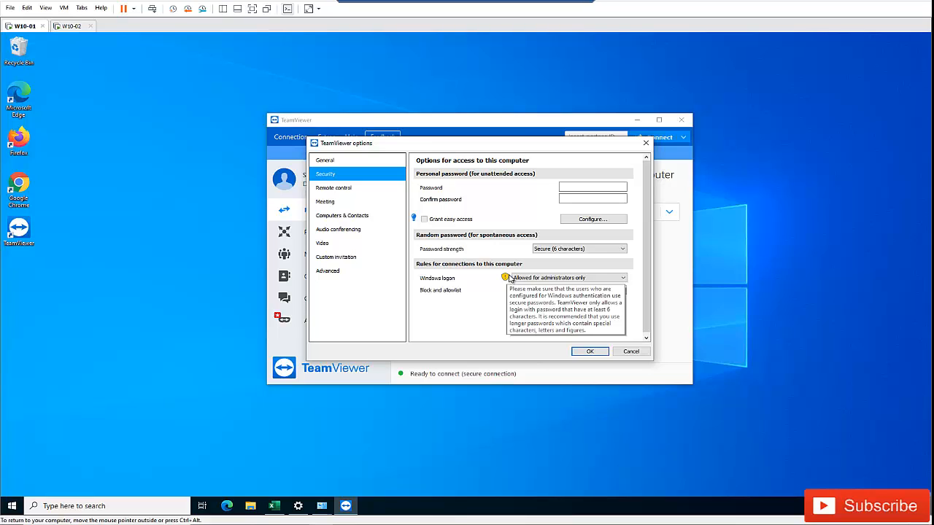
mouse_move(502, 275)
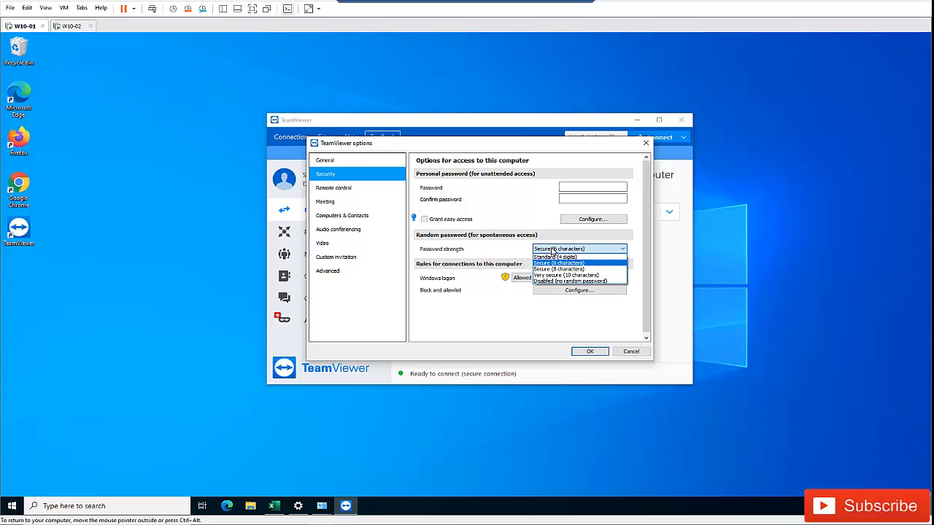
left_click(561, 269)
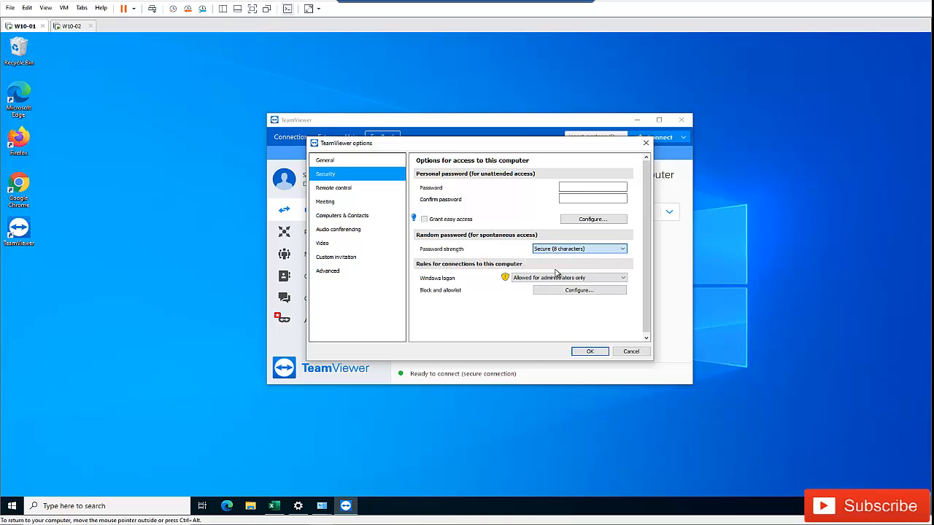
left_click(569, 277)
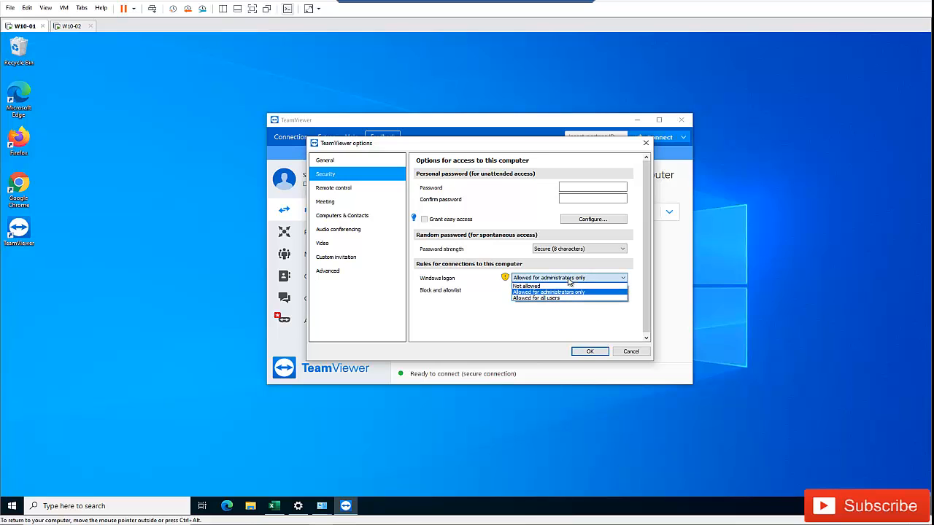
left_click(525, 286)
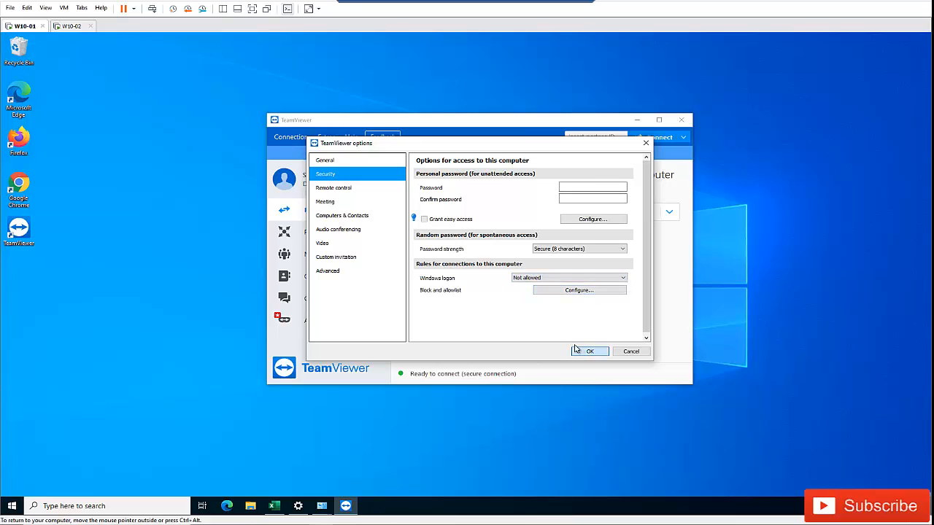
left_click(589, 351)
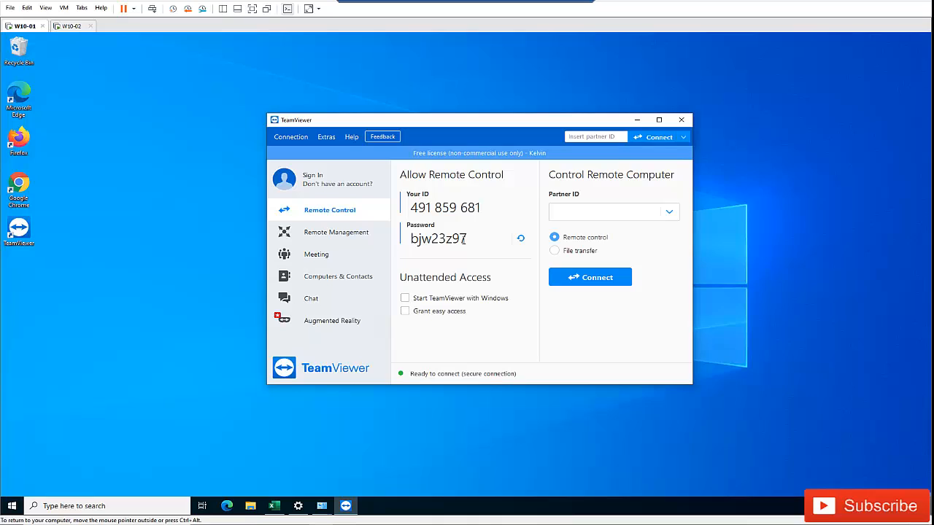
double_click(438, 240)
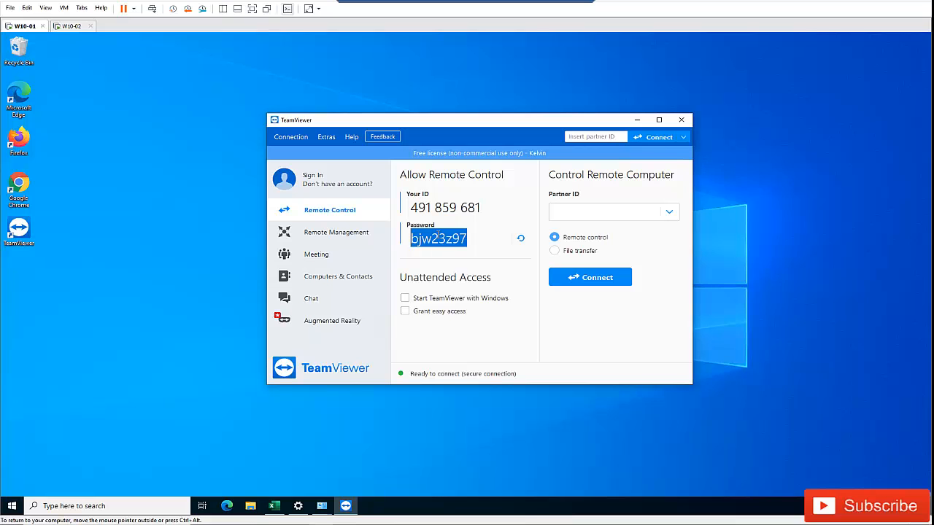
mouse_move(870, 324)
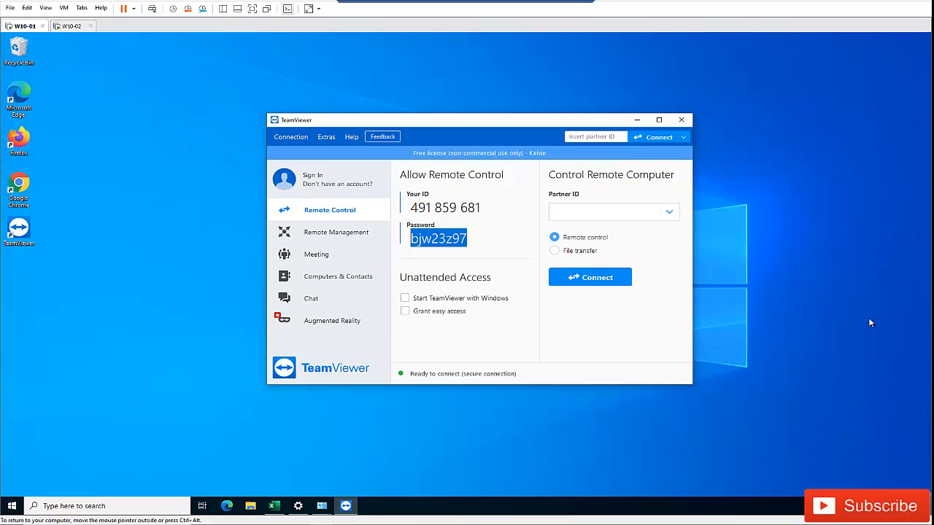